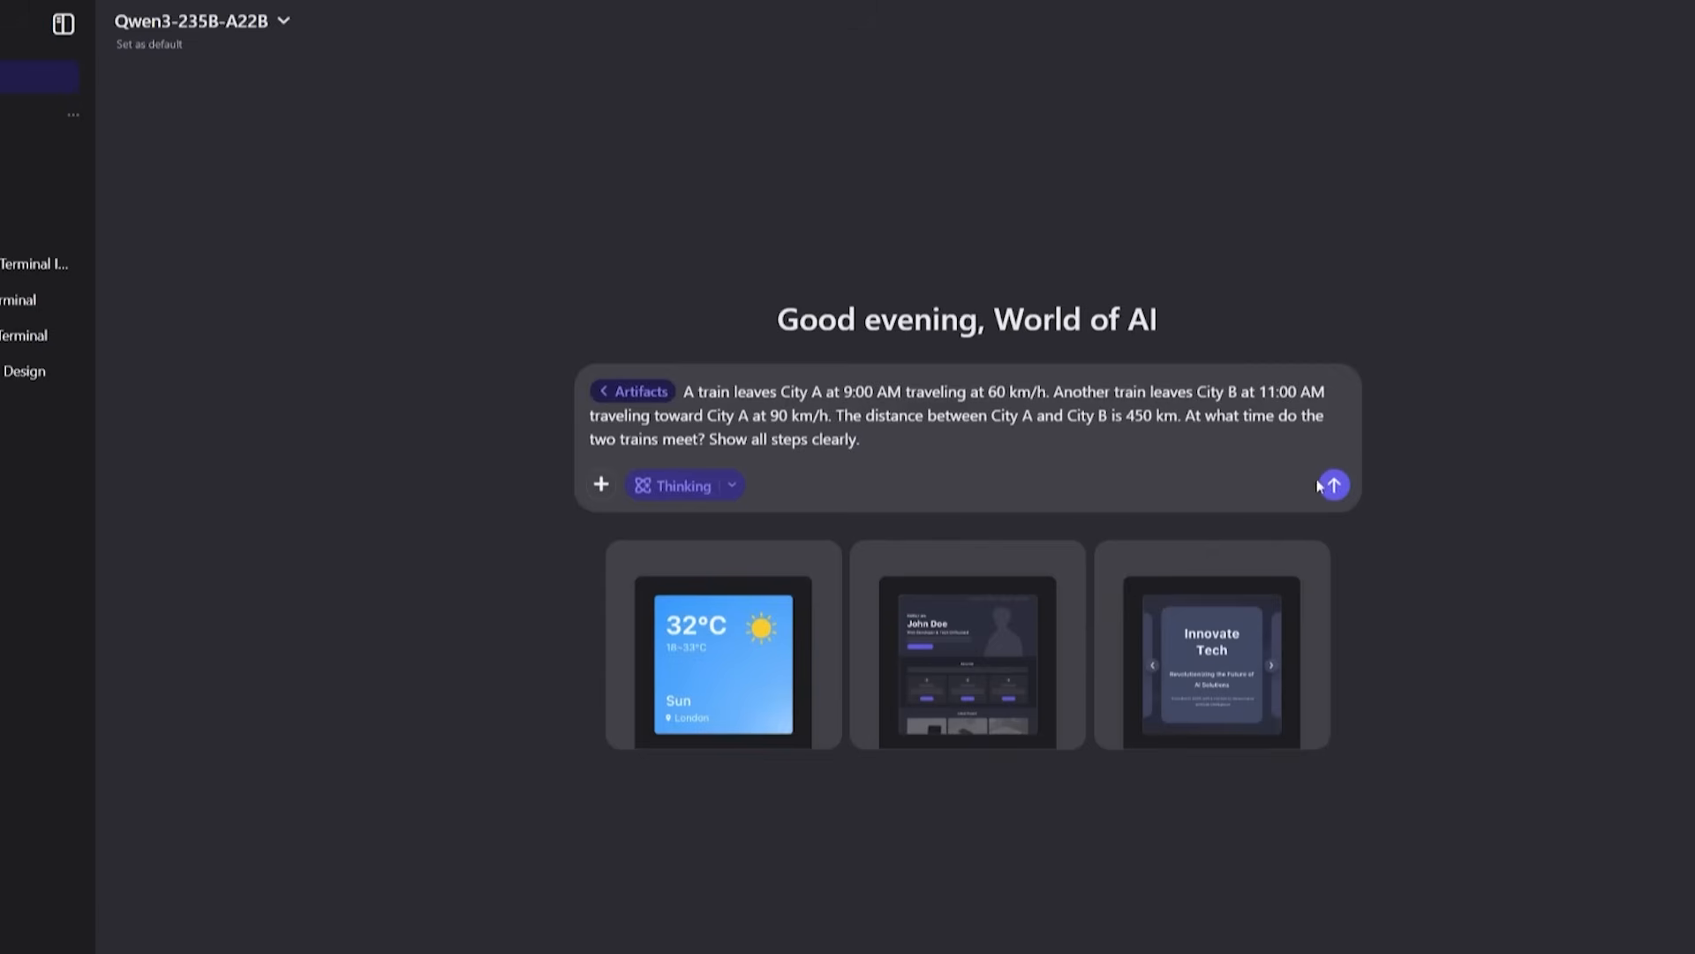
Step: Submit the train meeting-time problem and follow Qwen3-235B's step-by-step reasoning as it streams
left_click(1332, 483)
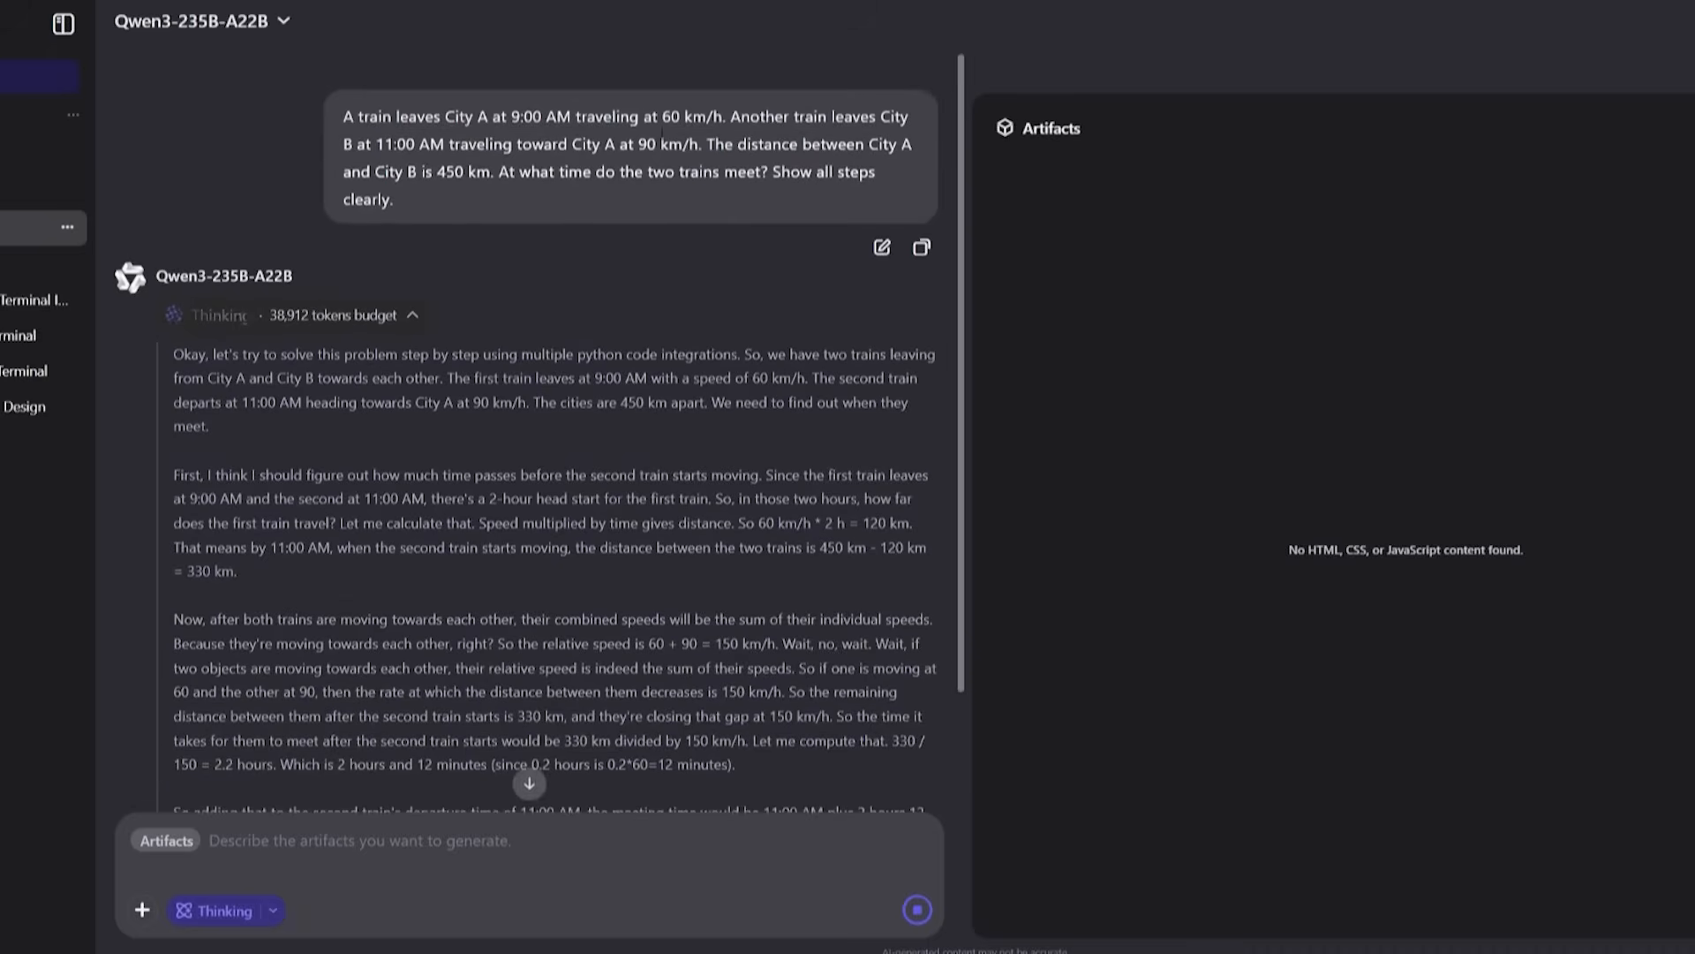
scroll("down", 3)
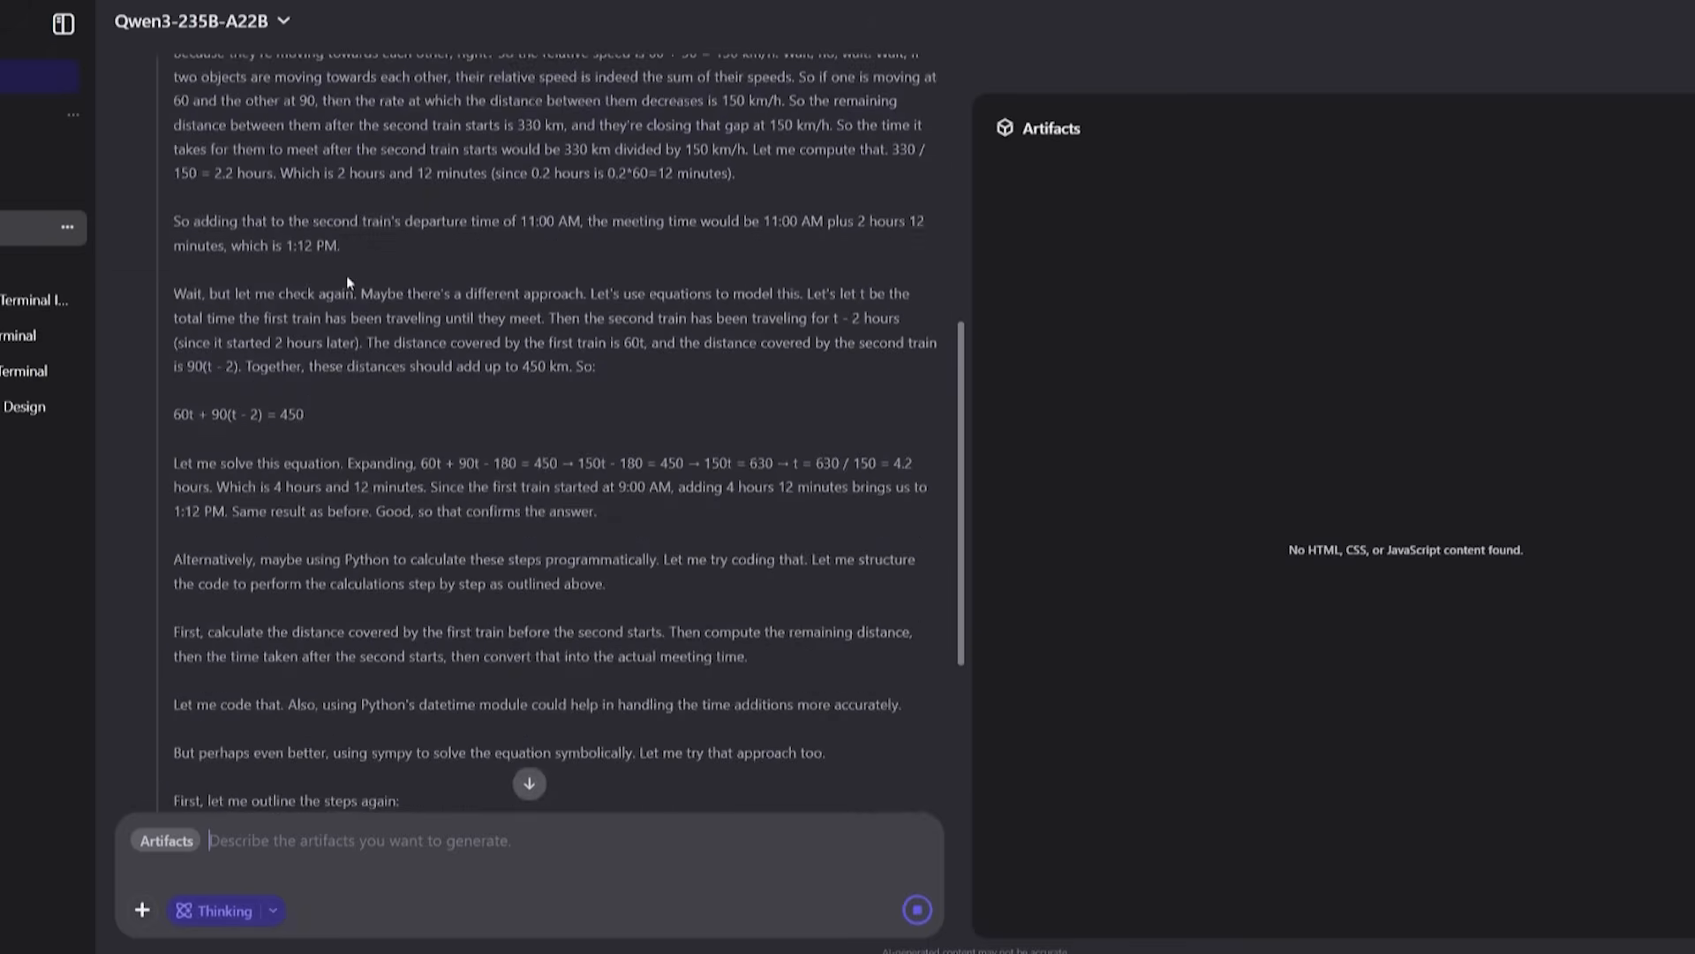
scroll("down", 3)
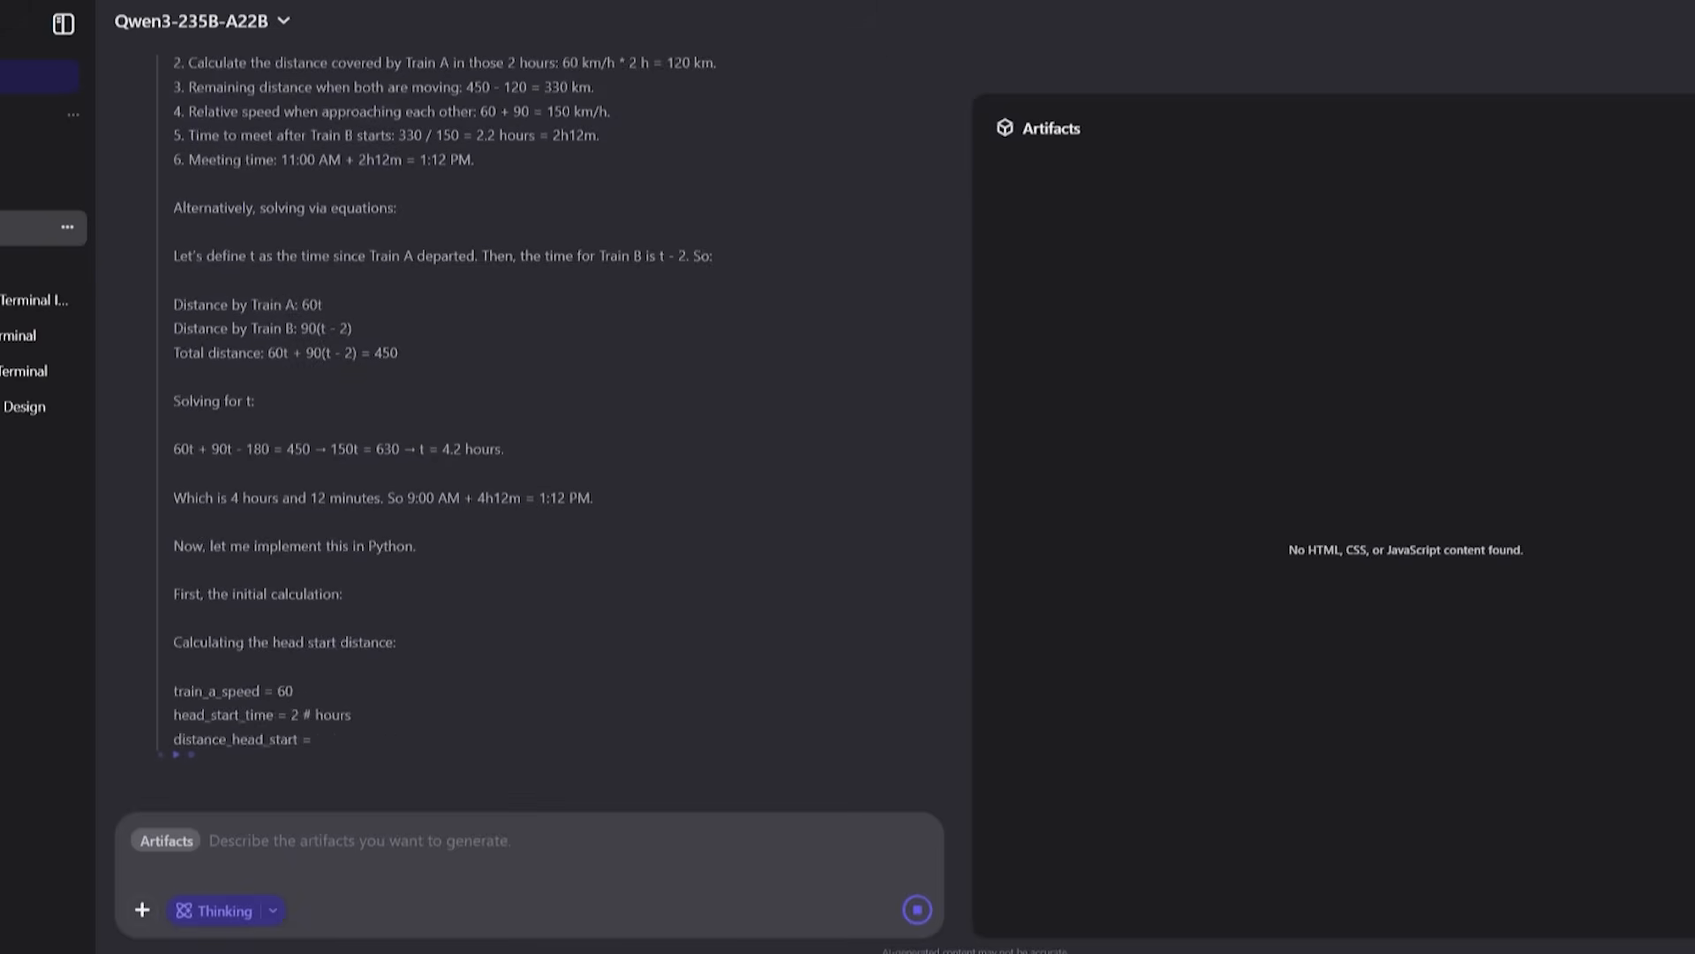
scroll("down", 3)
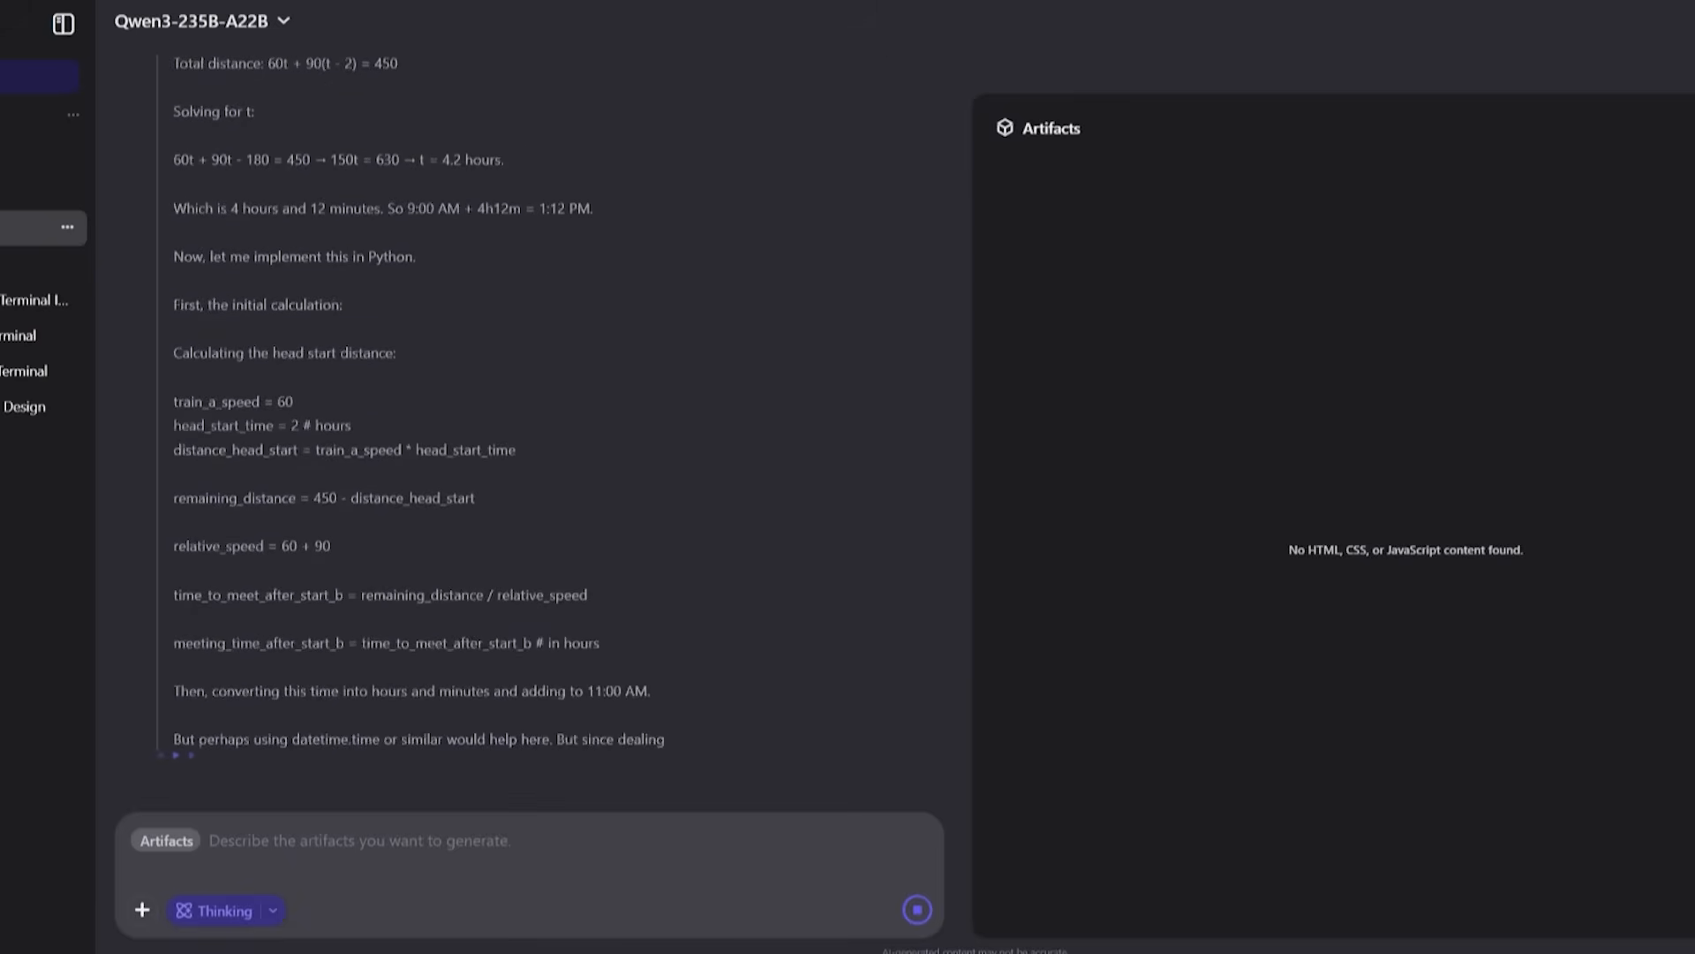
scroll("down", 3)
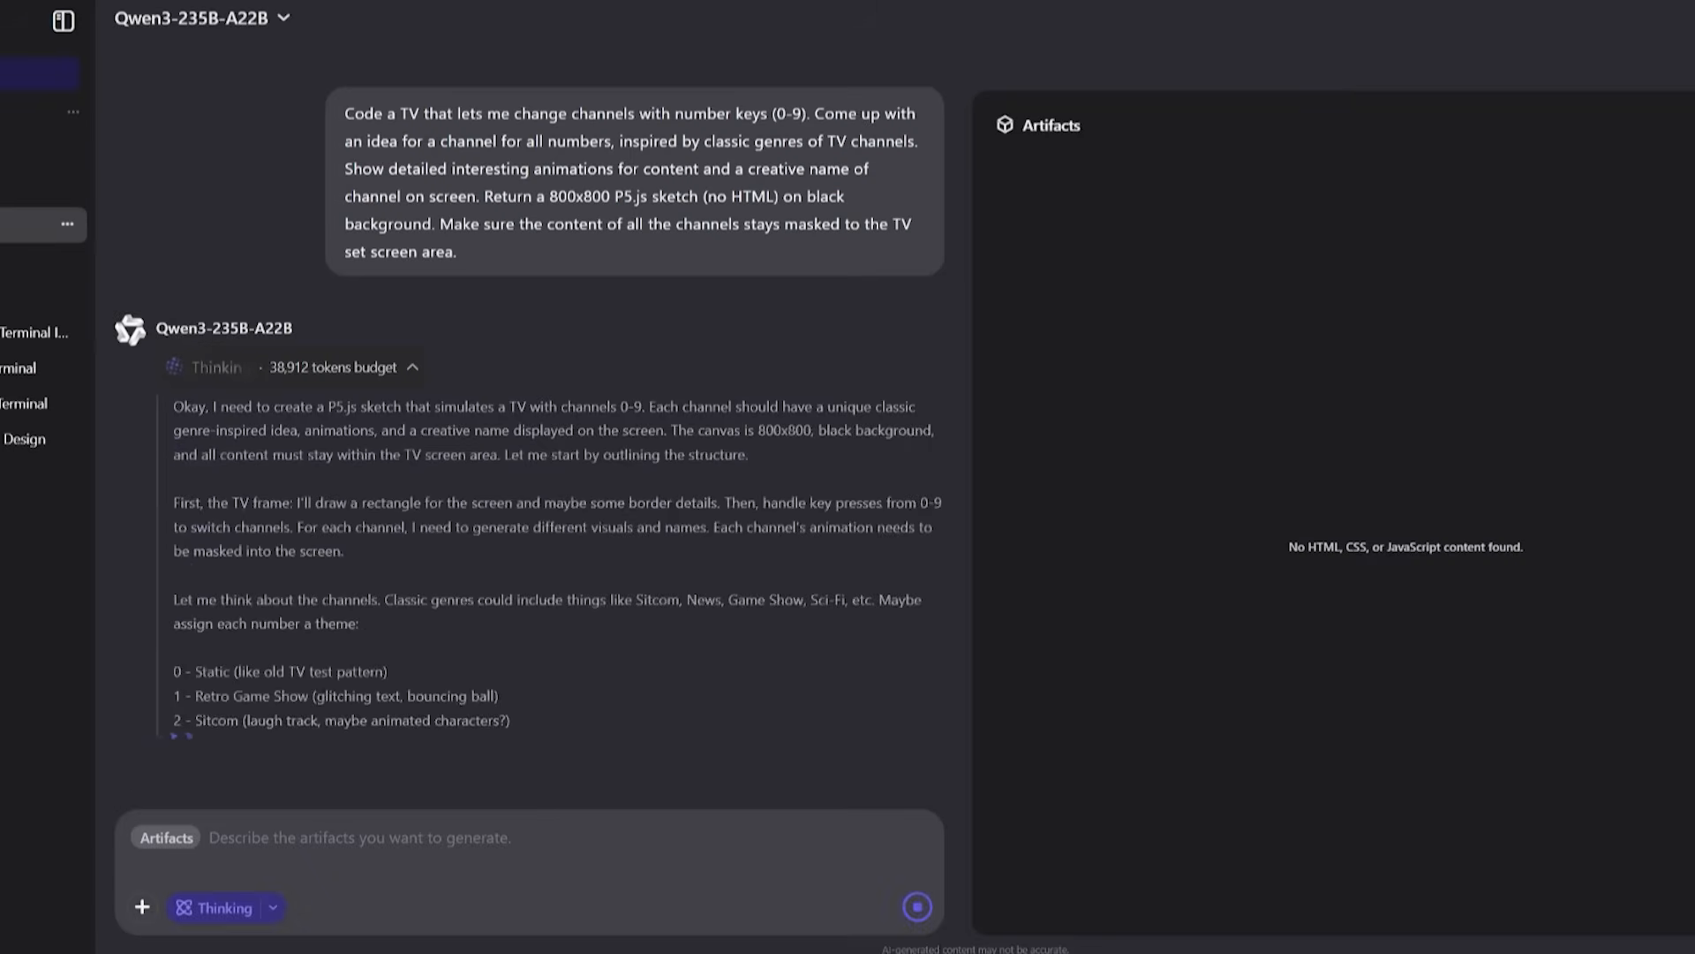
Step: Follow the reply as it plans themes for channels 0–9 and generates the P5.js sketch code
scroll("down", 3)
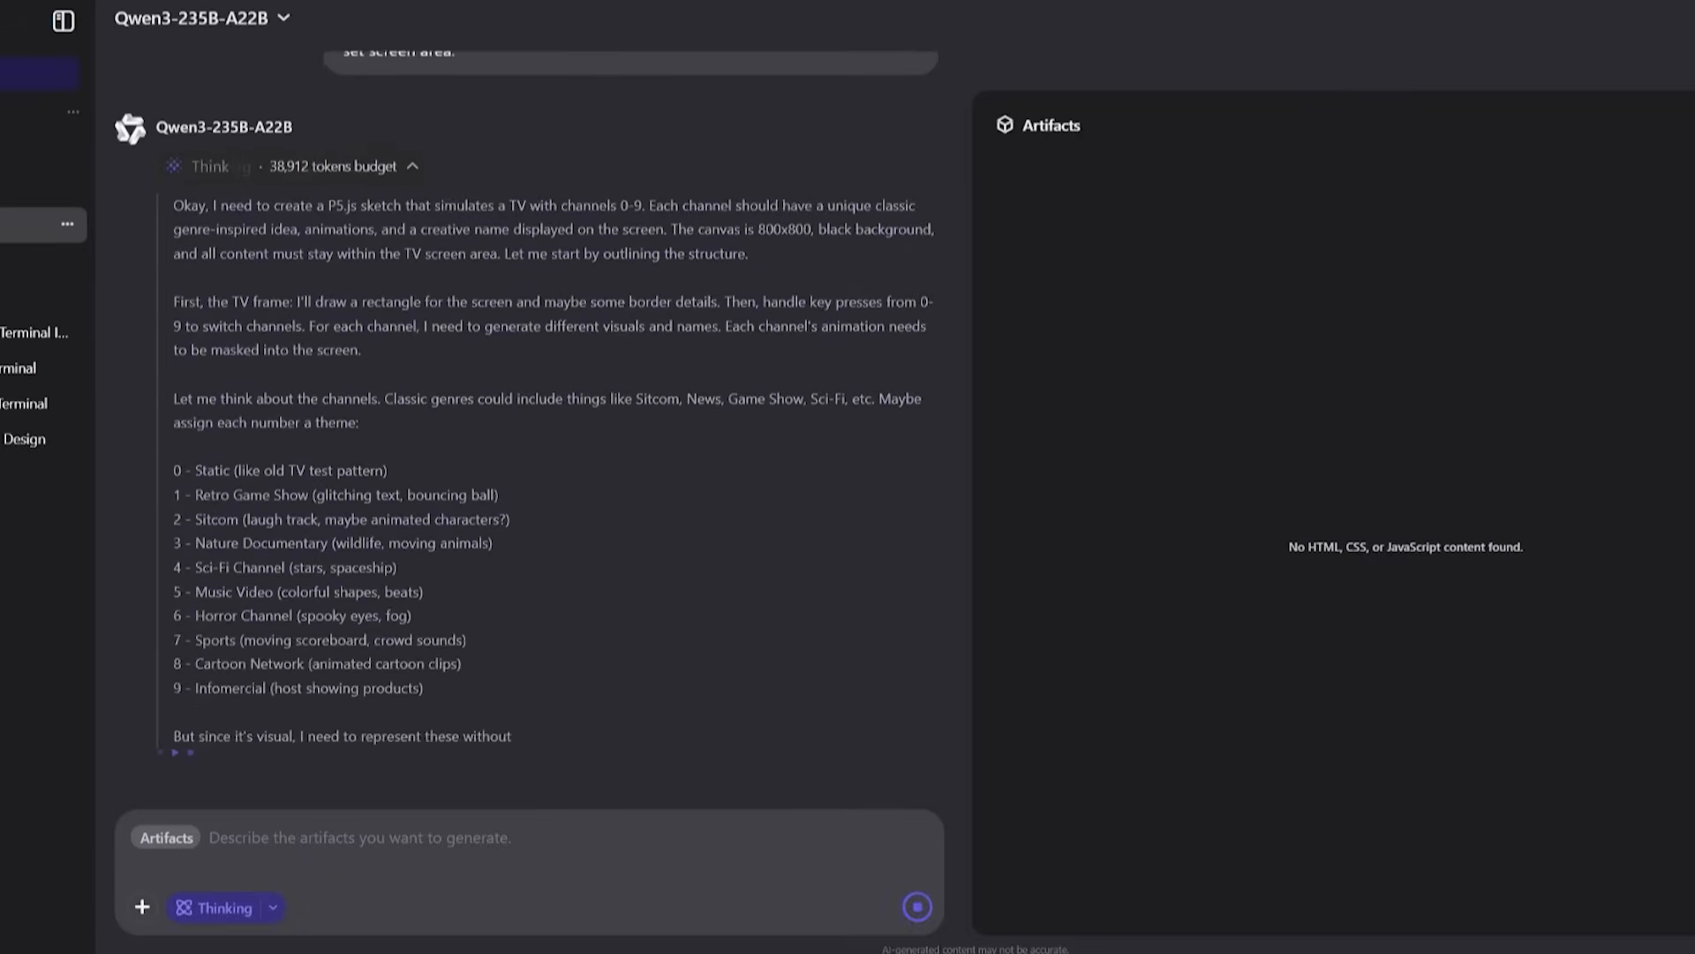
scroll("down", 3)
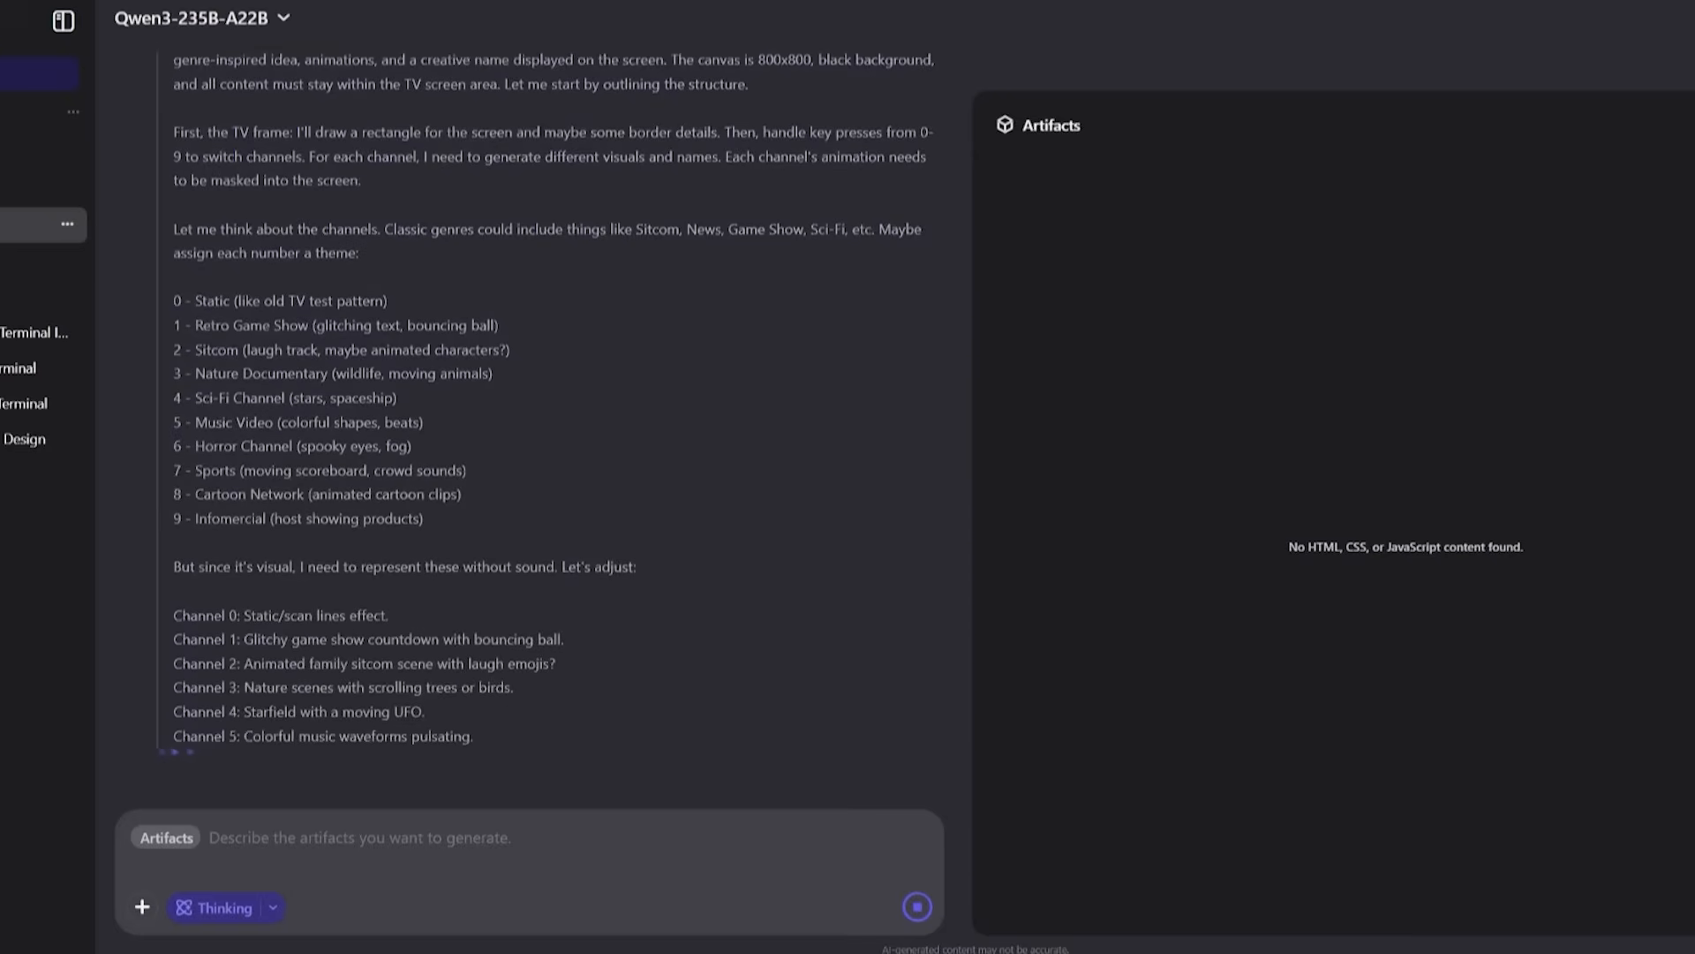
scroll("down", 3)
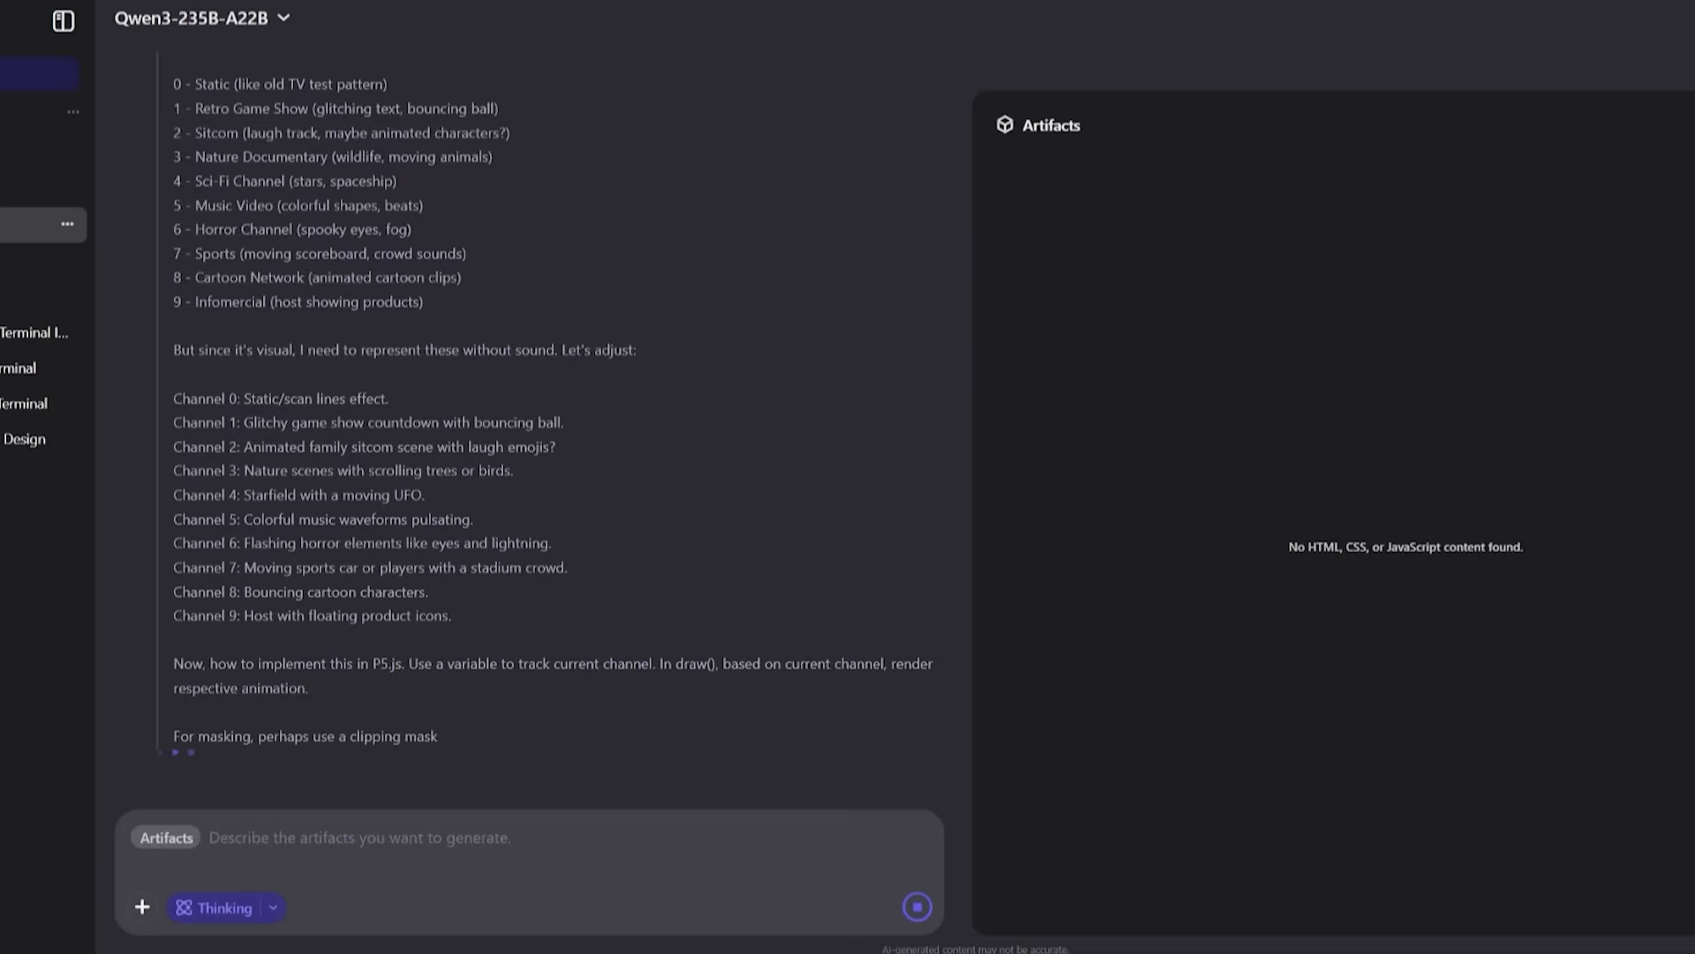
scroll("down", 3)
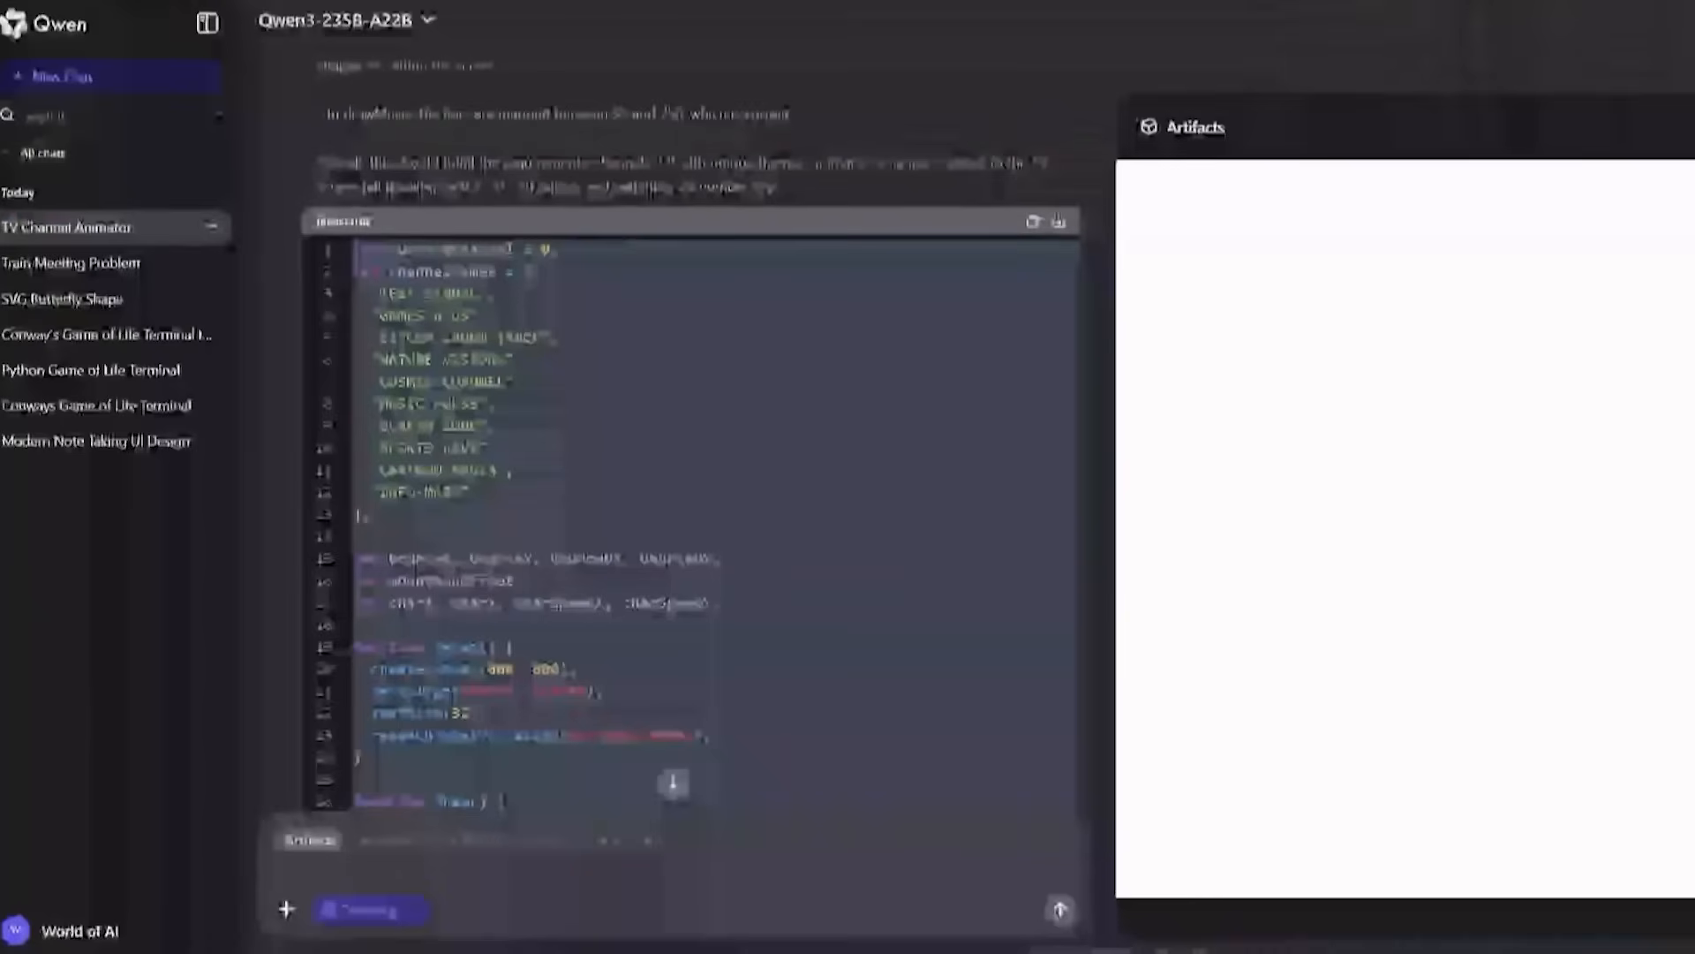
scroll("down", 3)
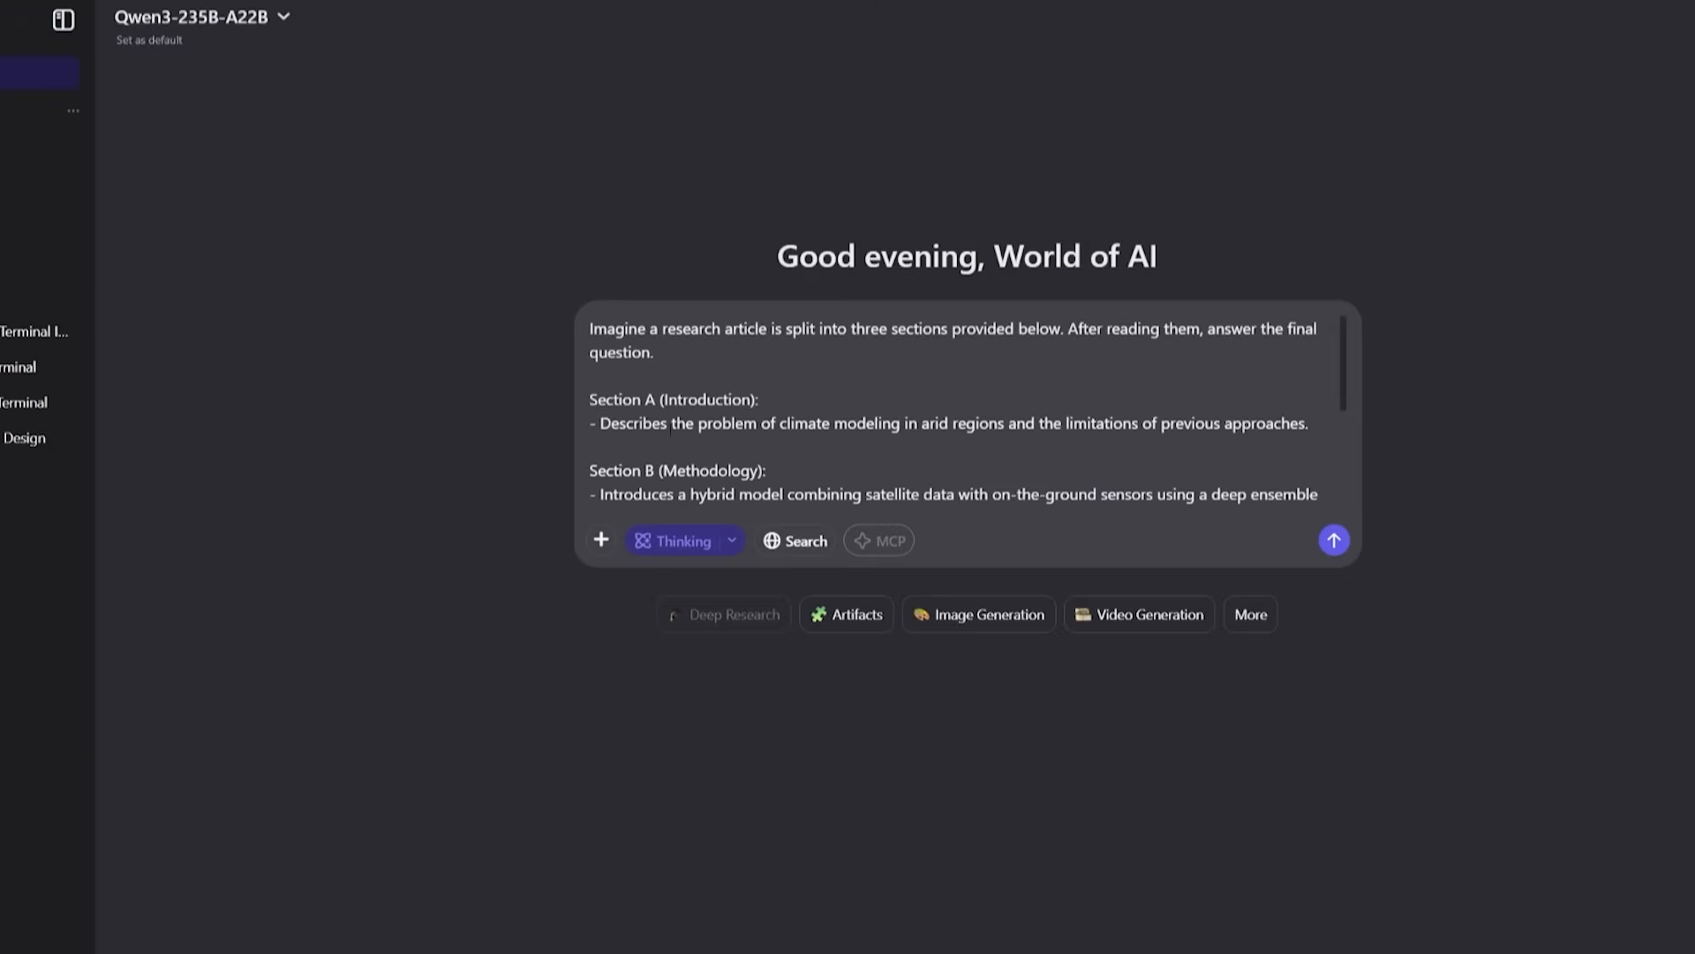
Step: Submit the climate-article question and get the answer on why the hybrid model beat traditional ones in arid regions
left_click(620, 375)
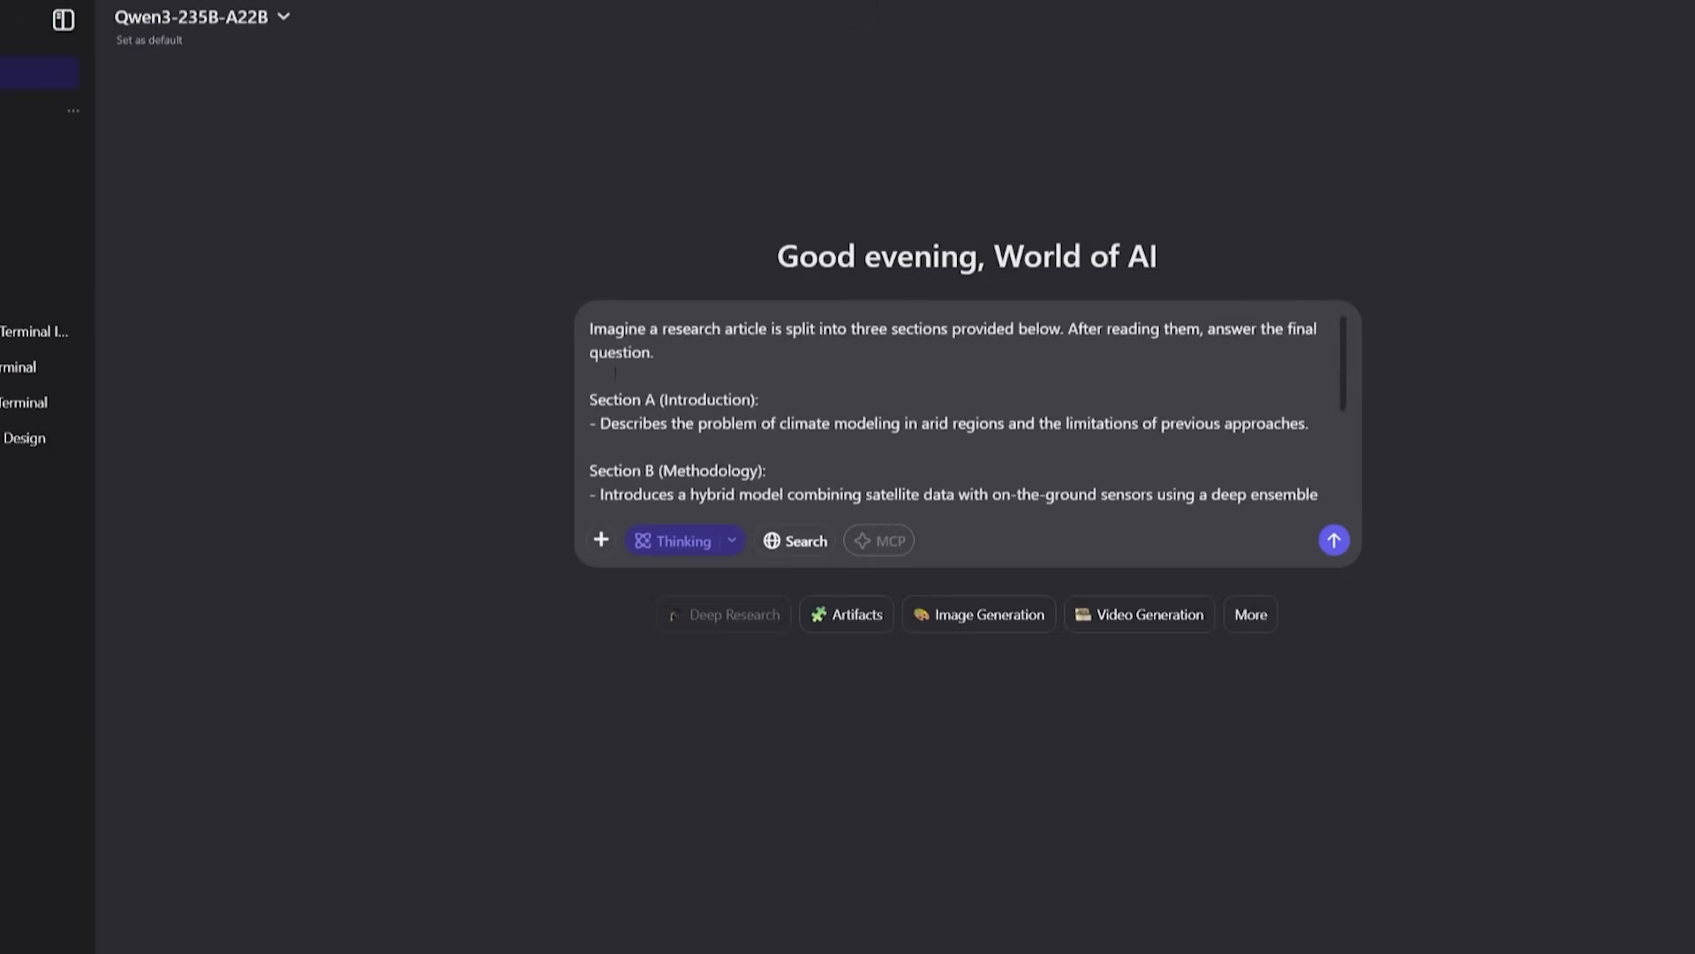
left_click(1335, 540)
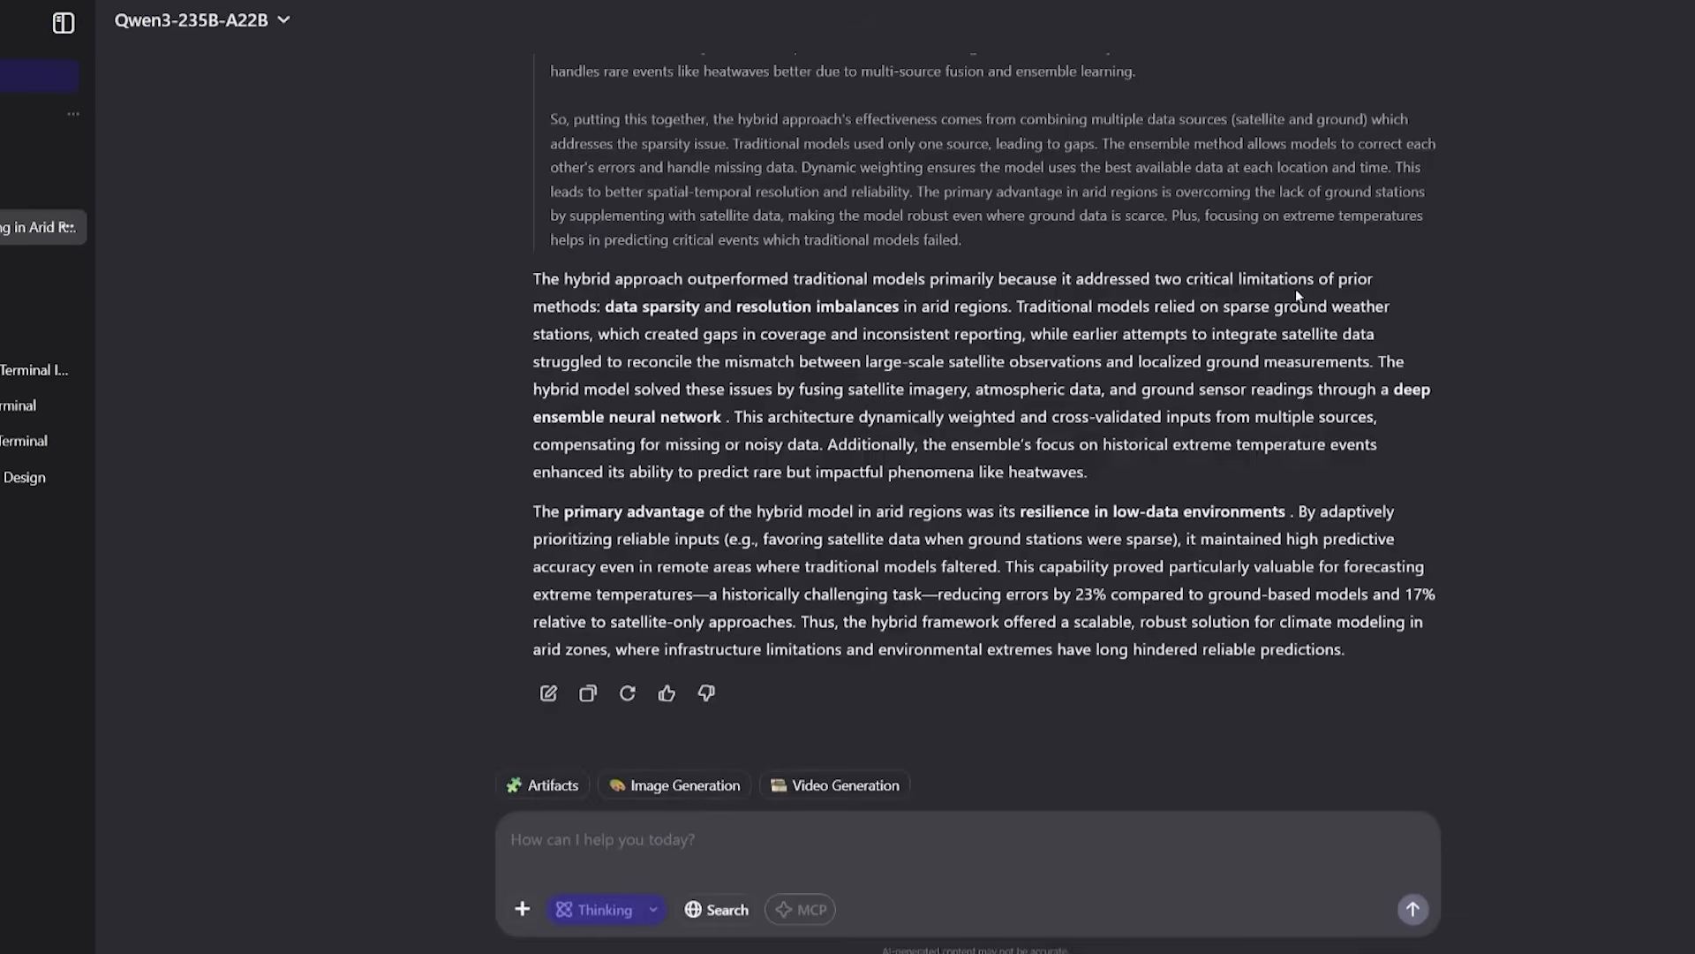